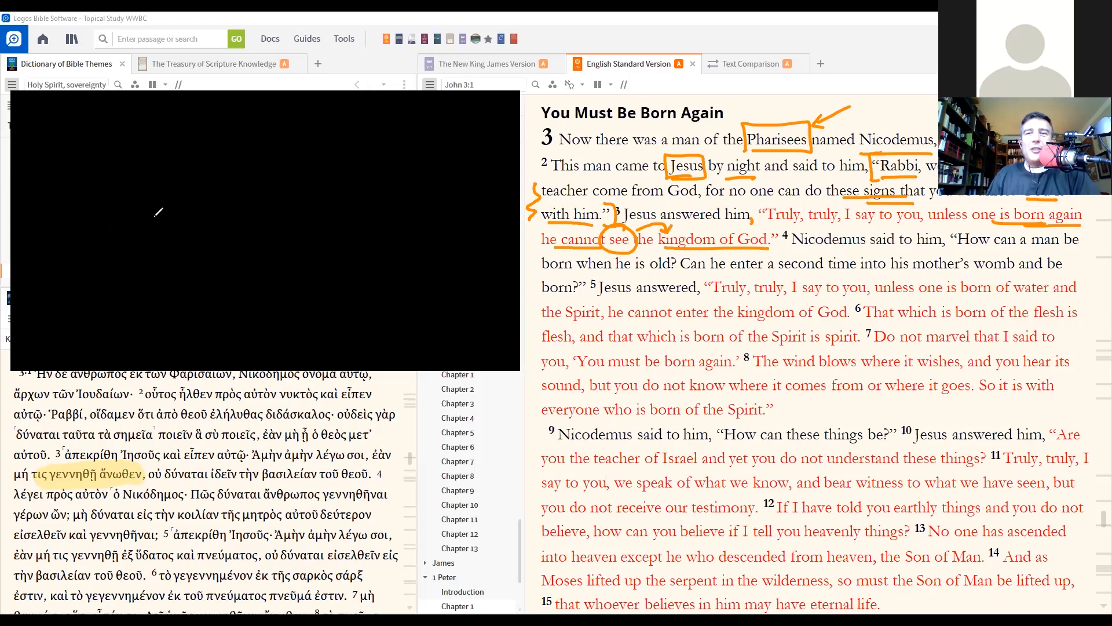
mouse_move(194, 273)
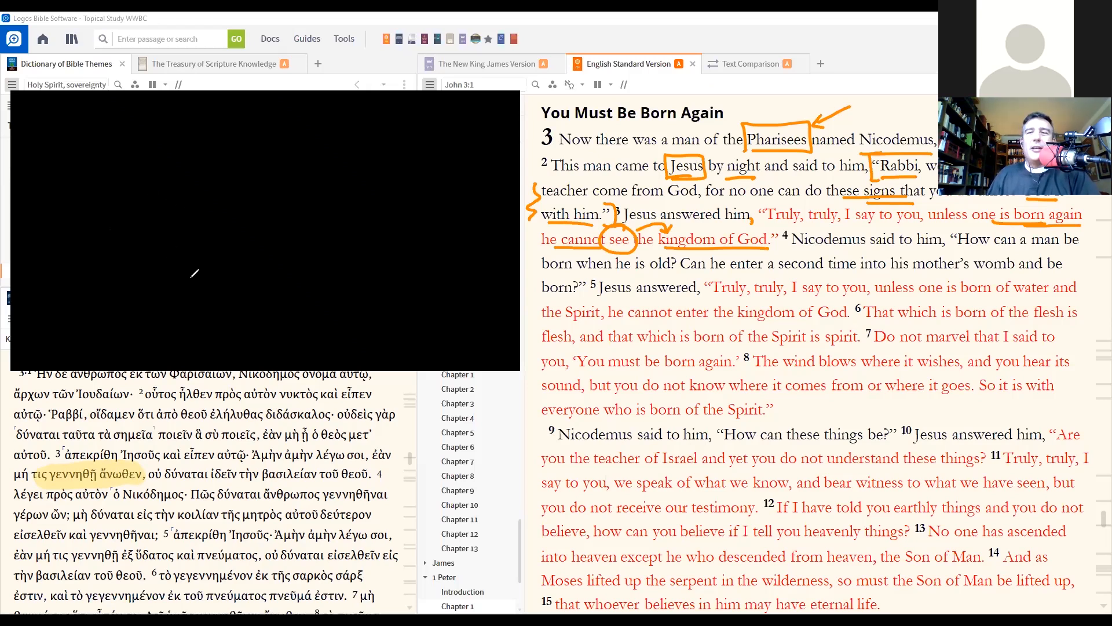
mouse_move(118, 221)
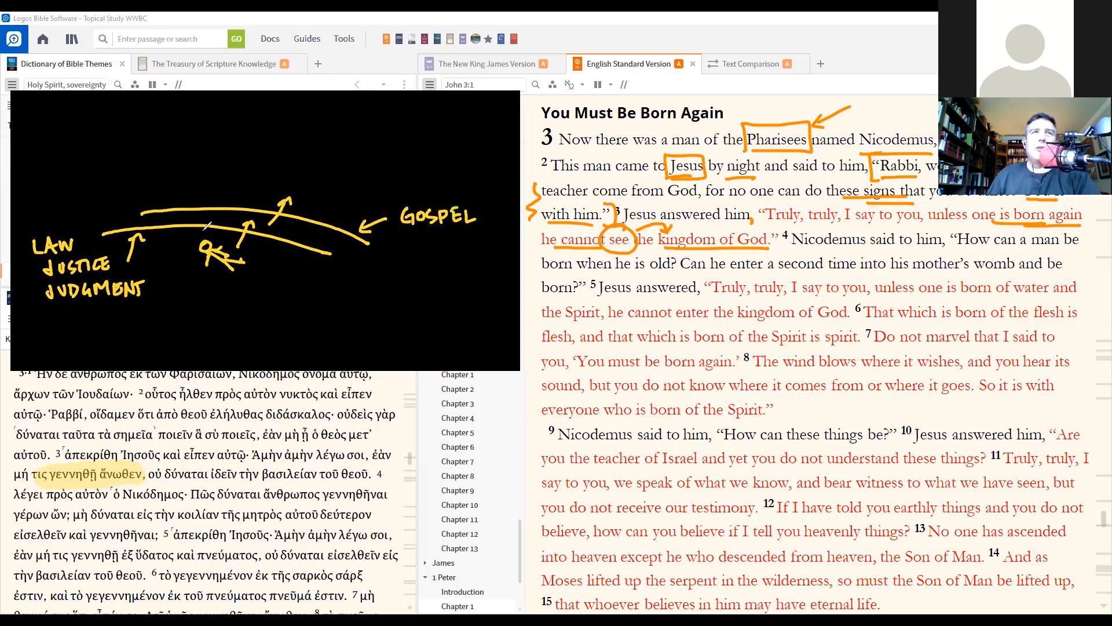
mouse_move(733, 57)
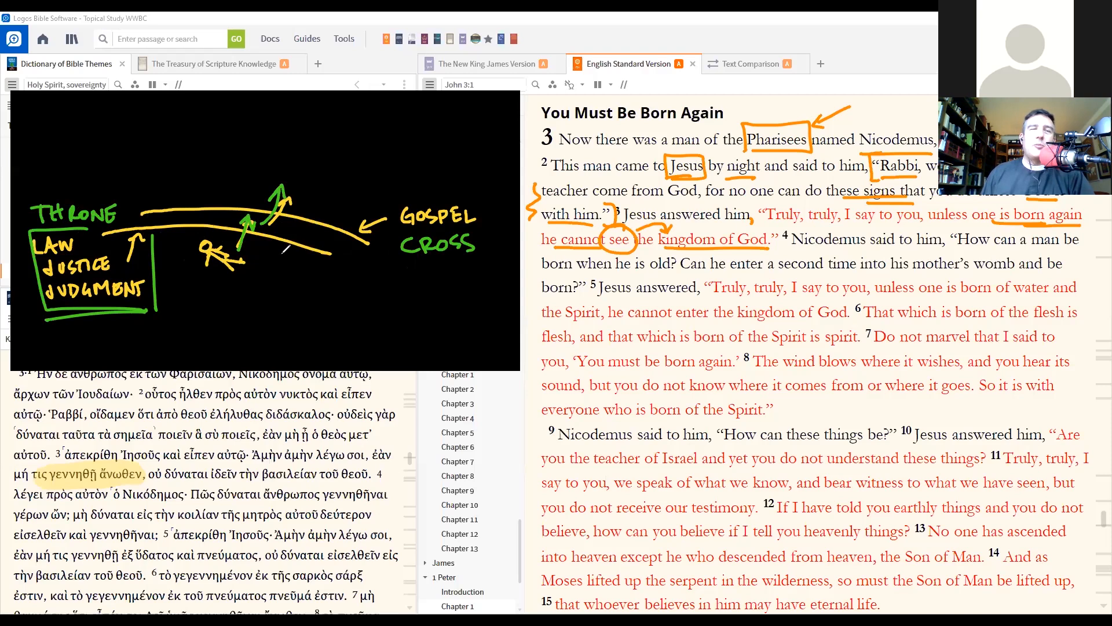
mouse_move(860, 53)
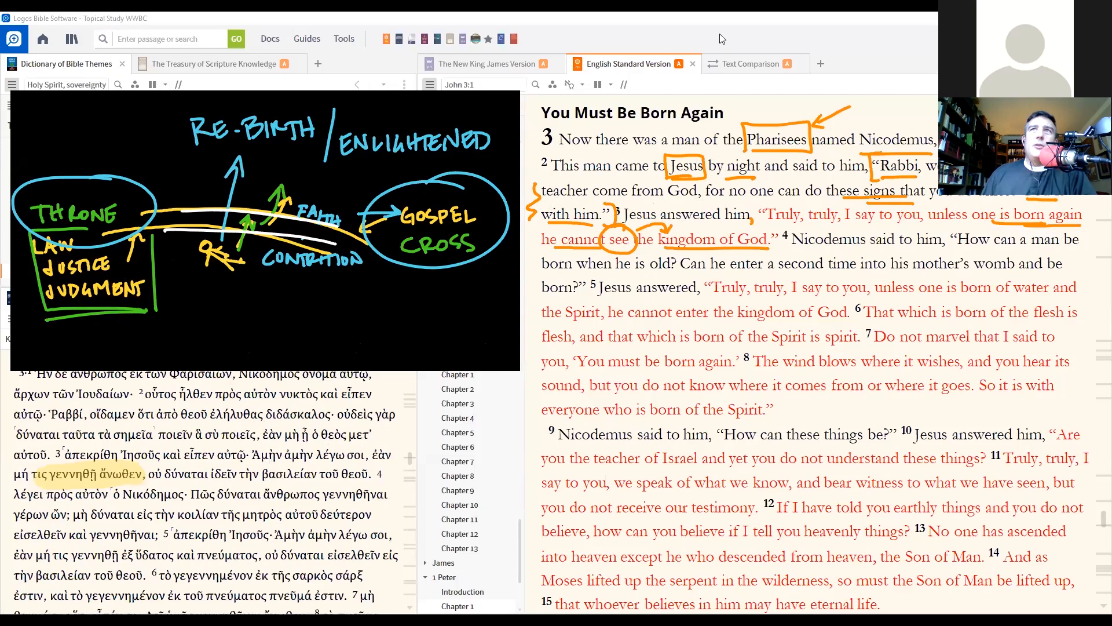
mouse_move(912, 98)
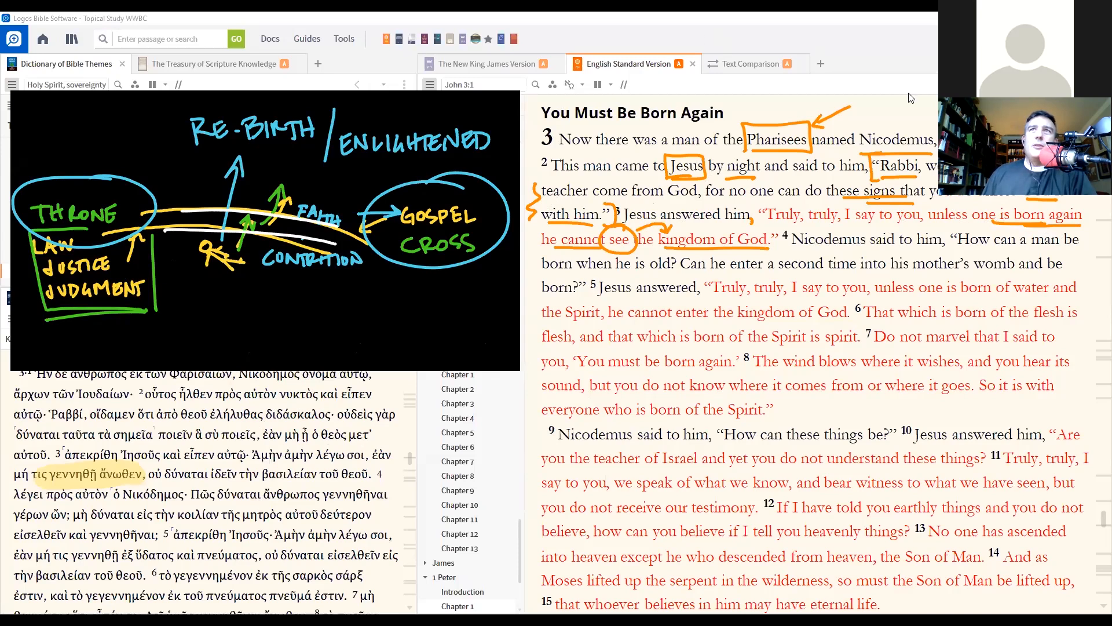